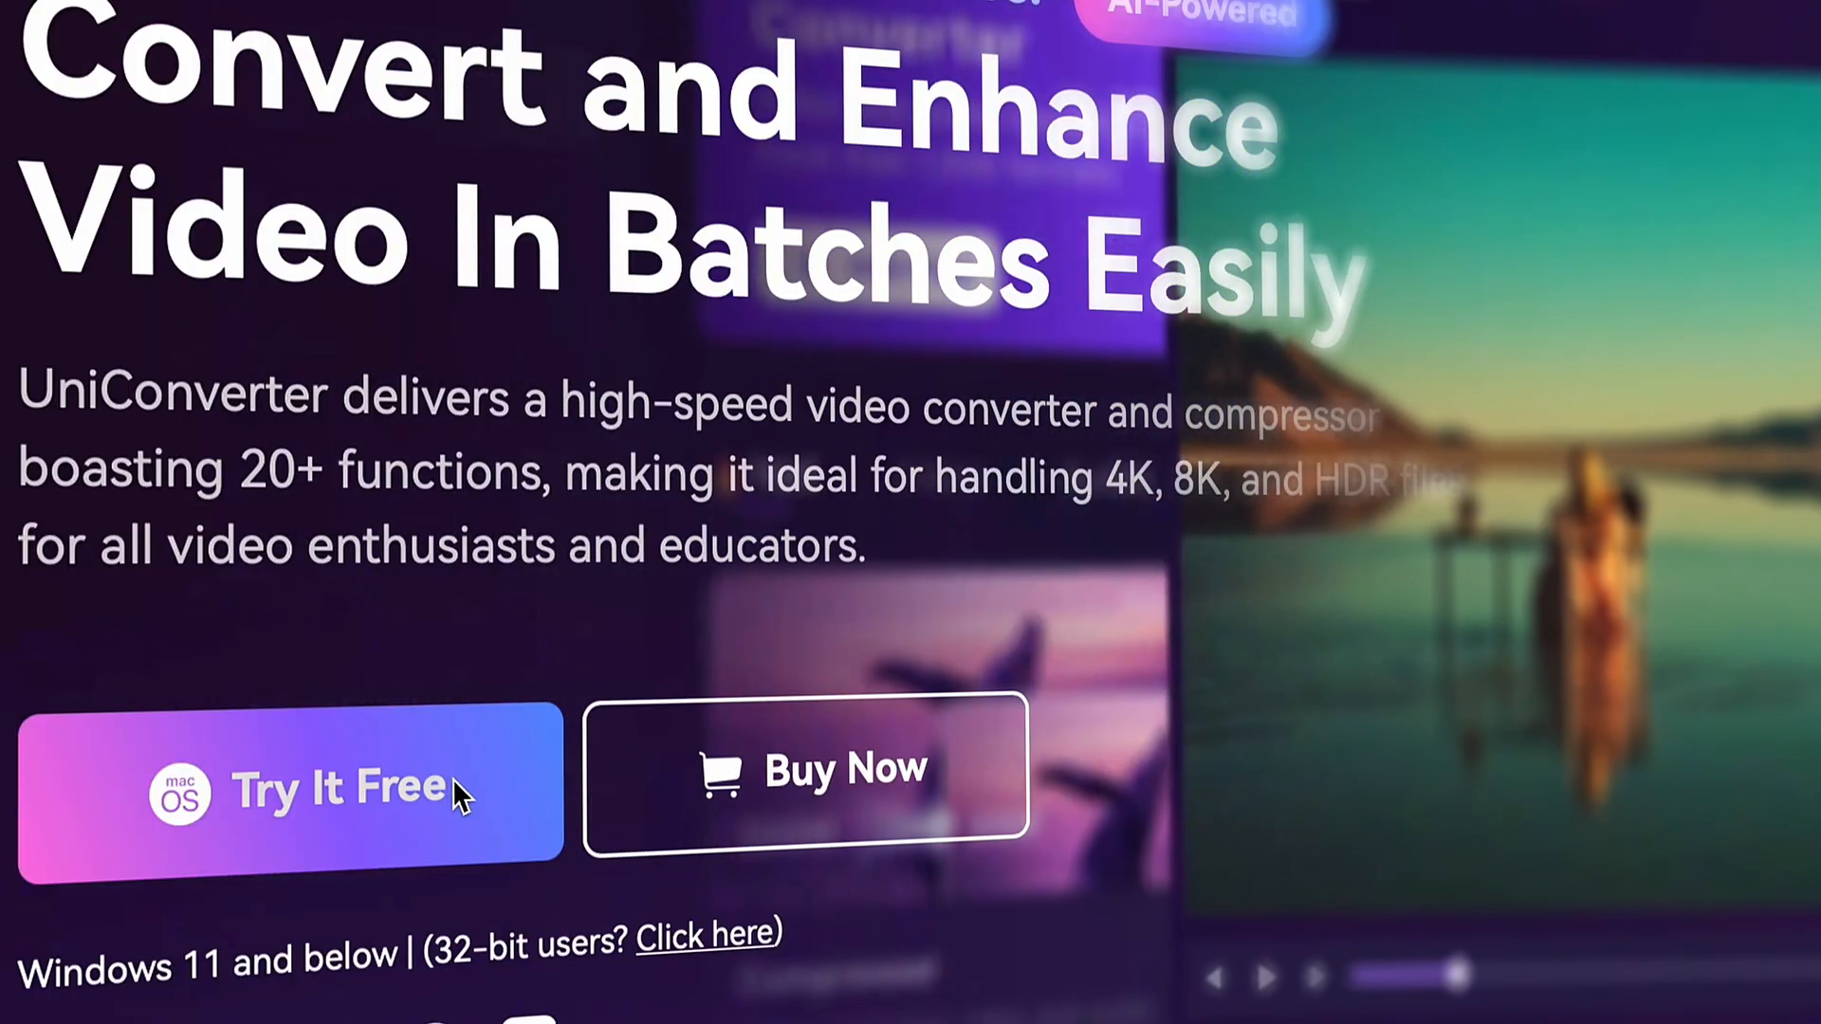
- Download the free macOS UniConverter installer and save it into the cc converter folder
click(289, 783)
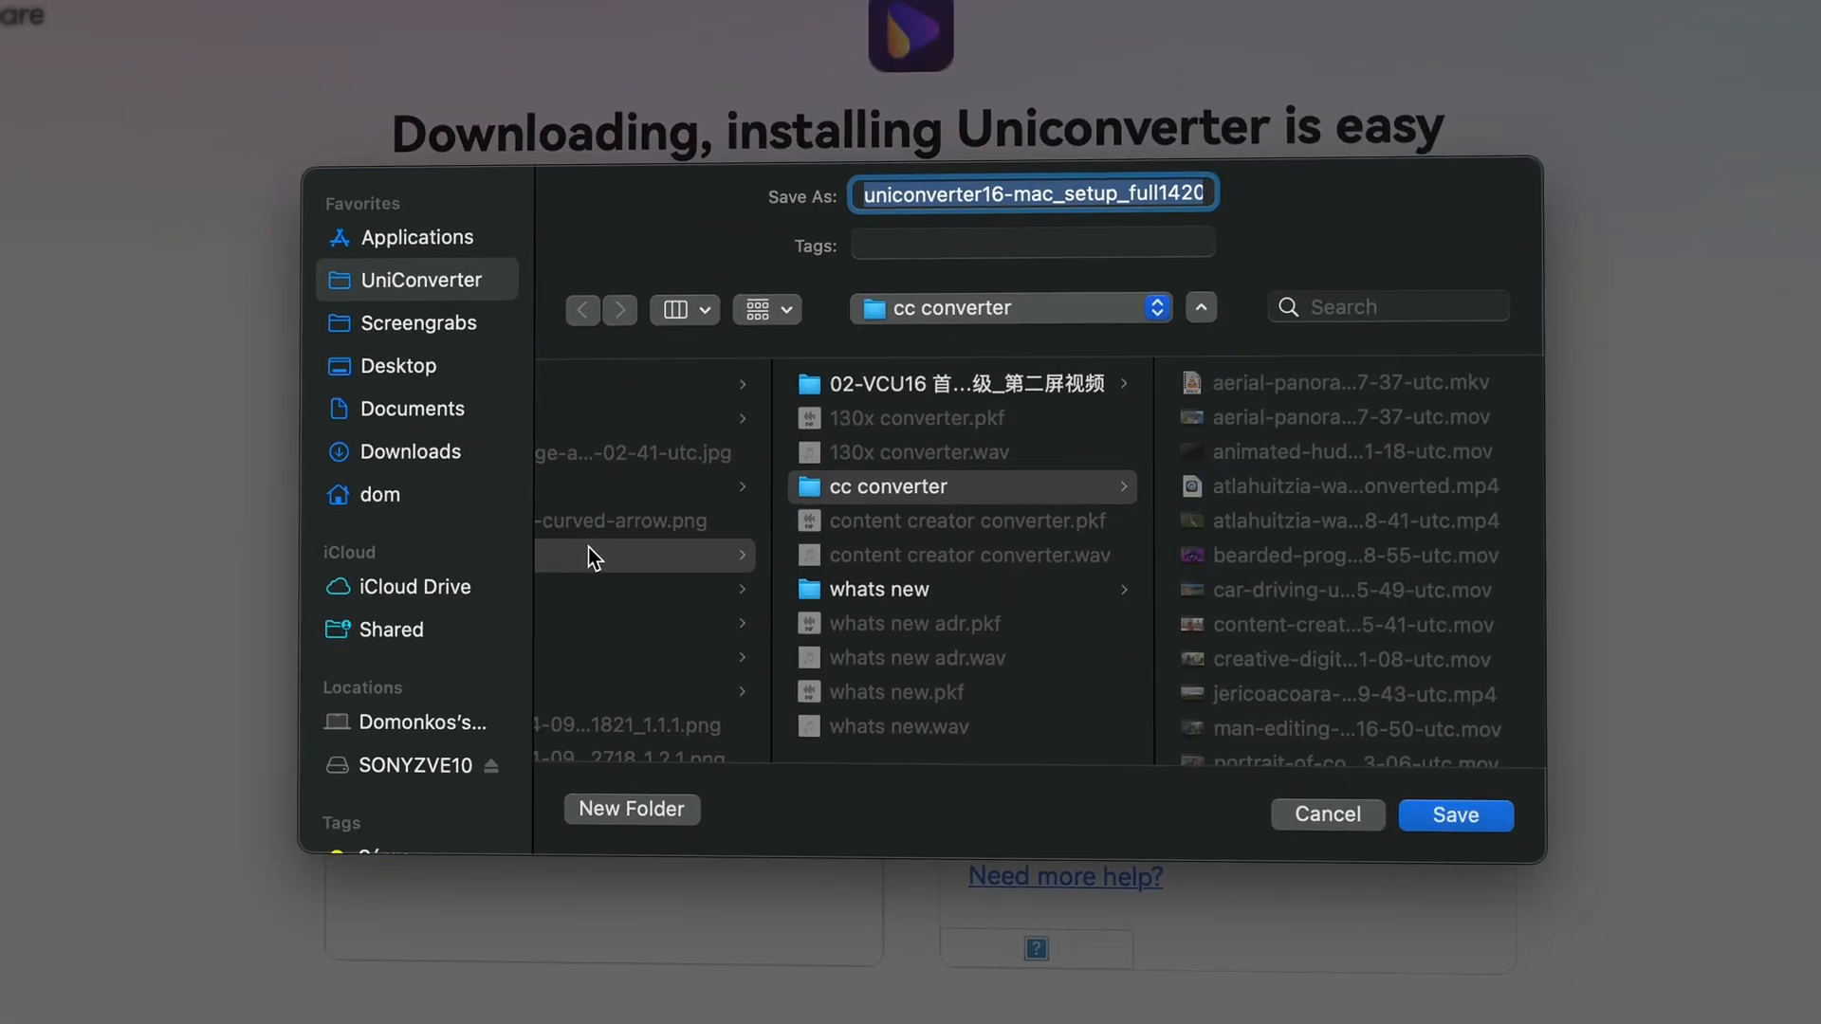
click(1454, 814)
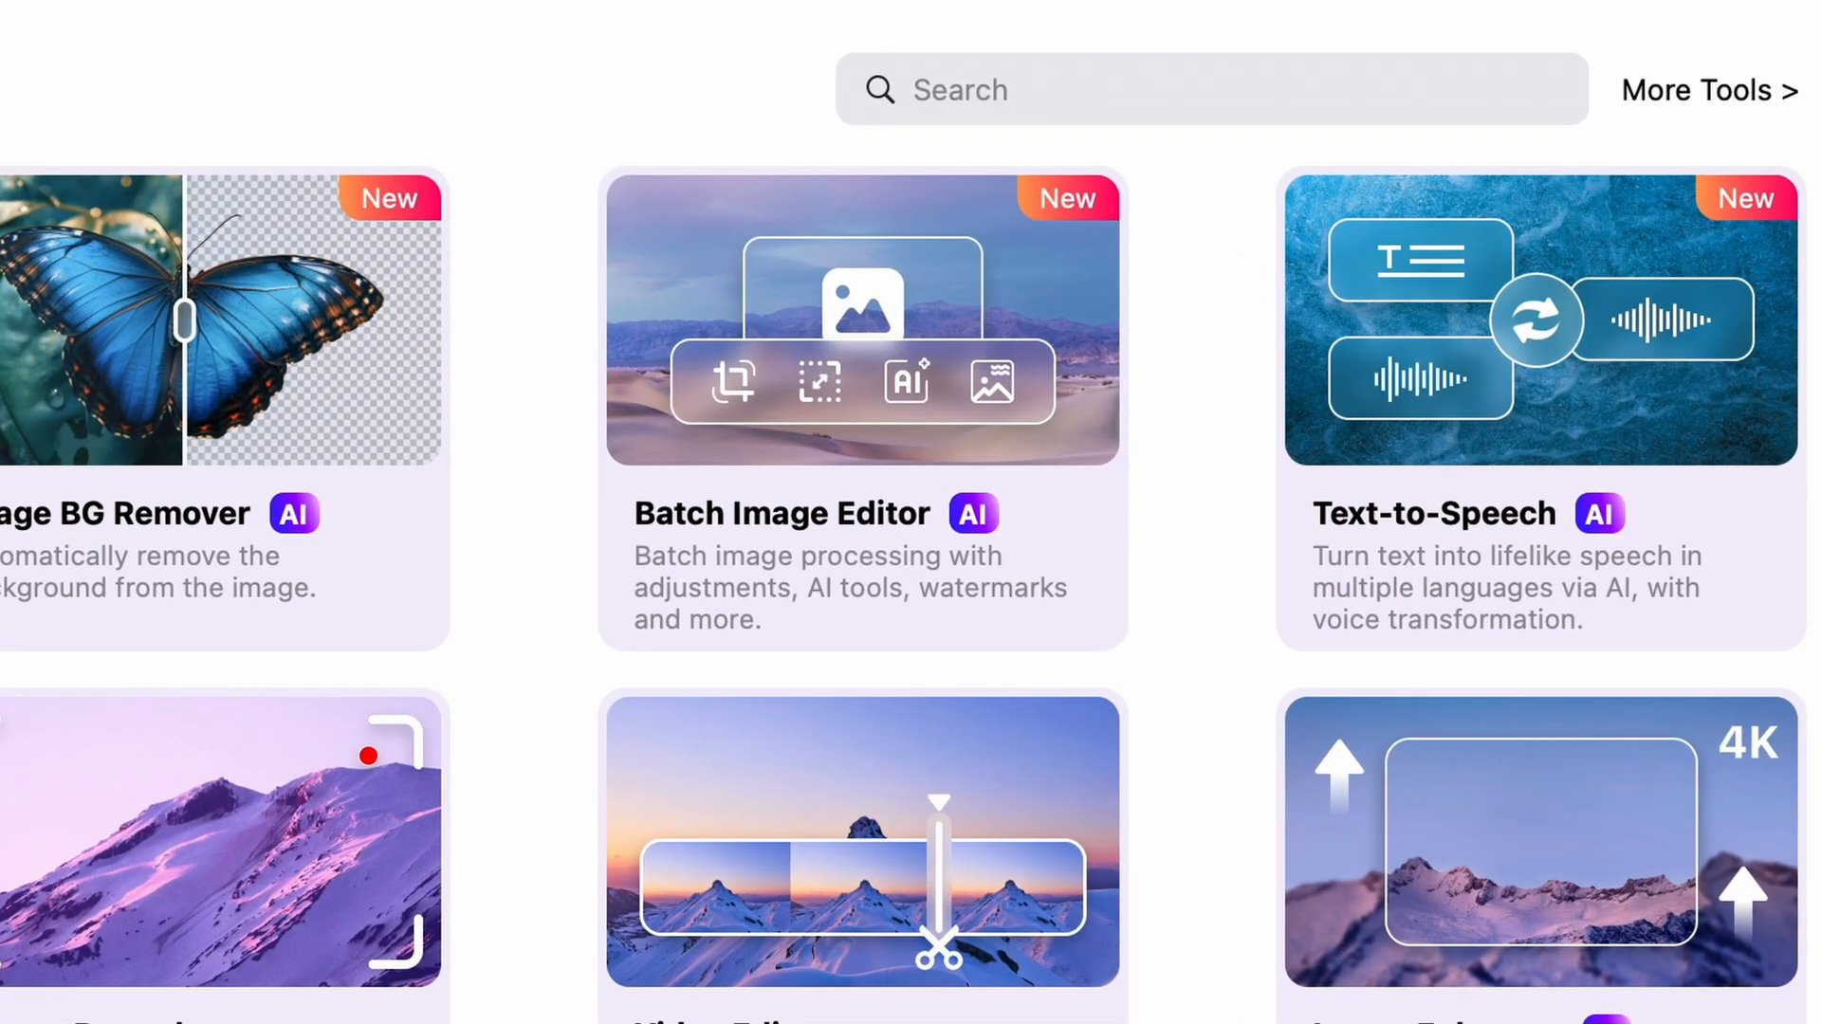
- Reach Speech-to-Speech mode, filter the voice library to 19 English voices and preview Serena
click(1540, 318)
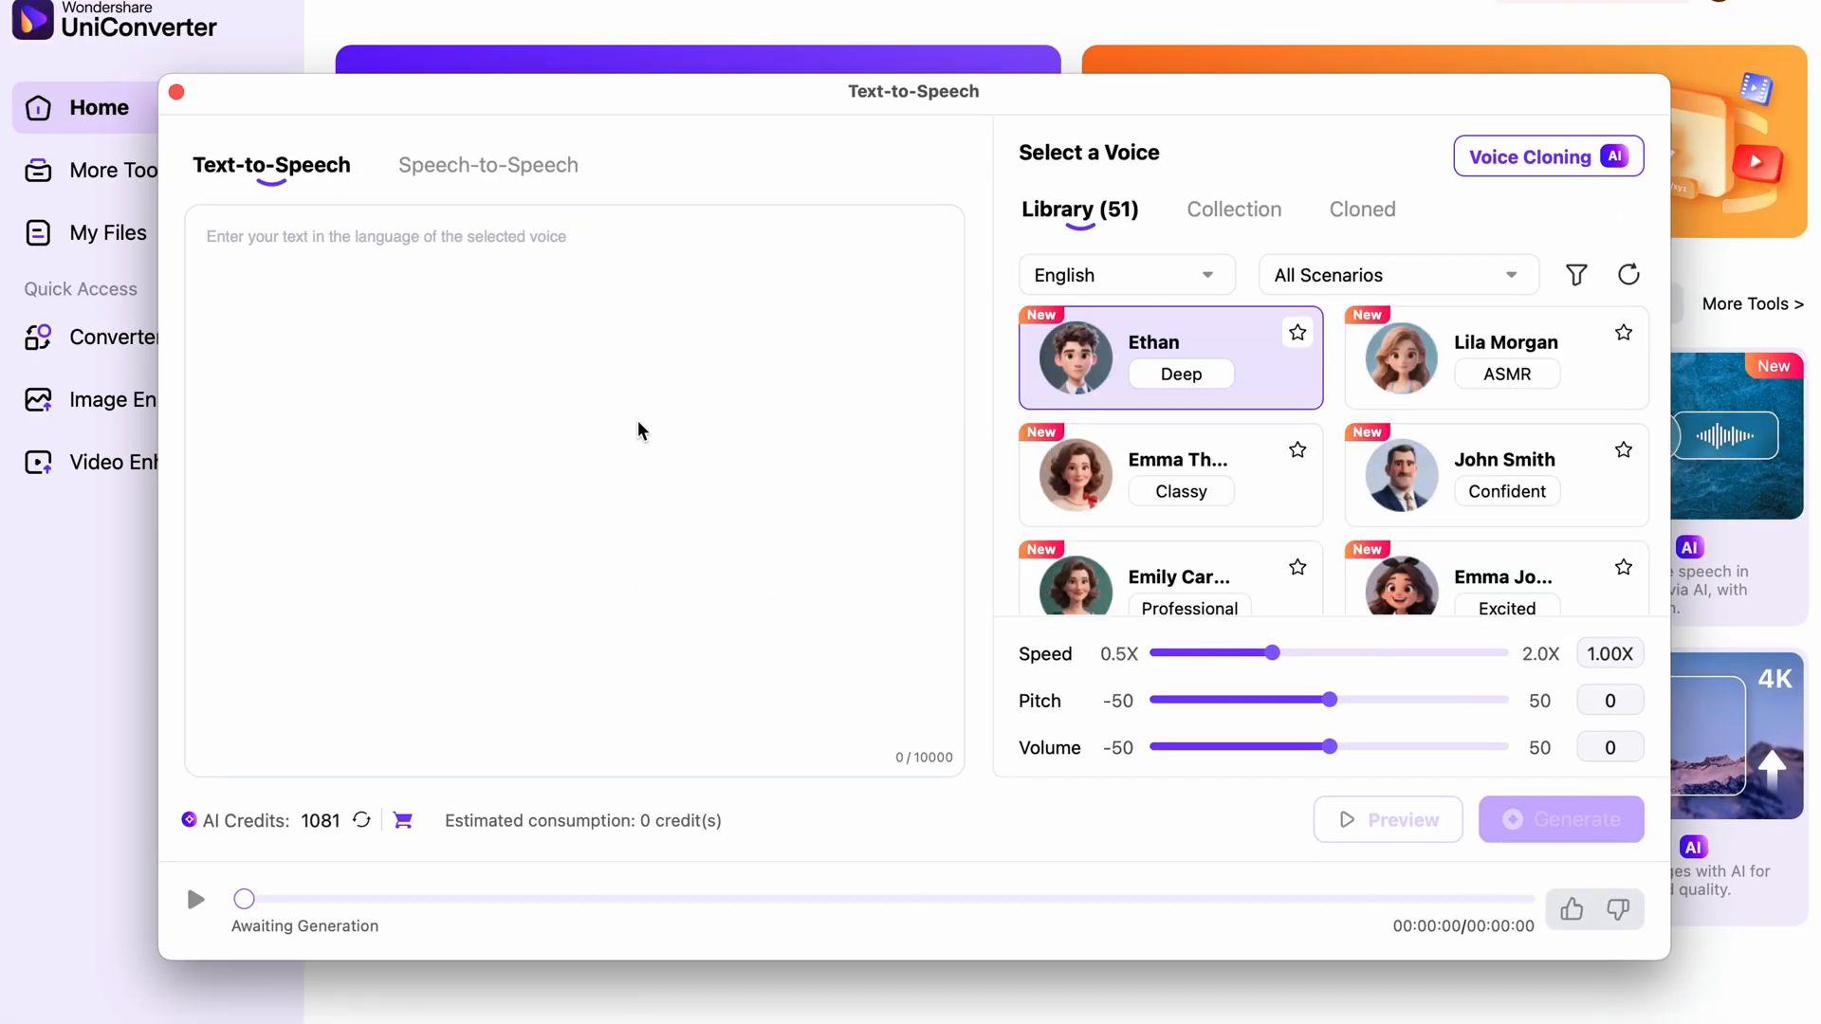
mouse_move(554, 280)
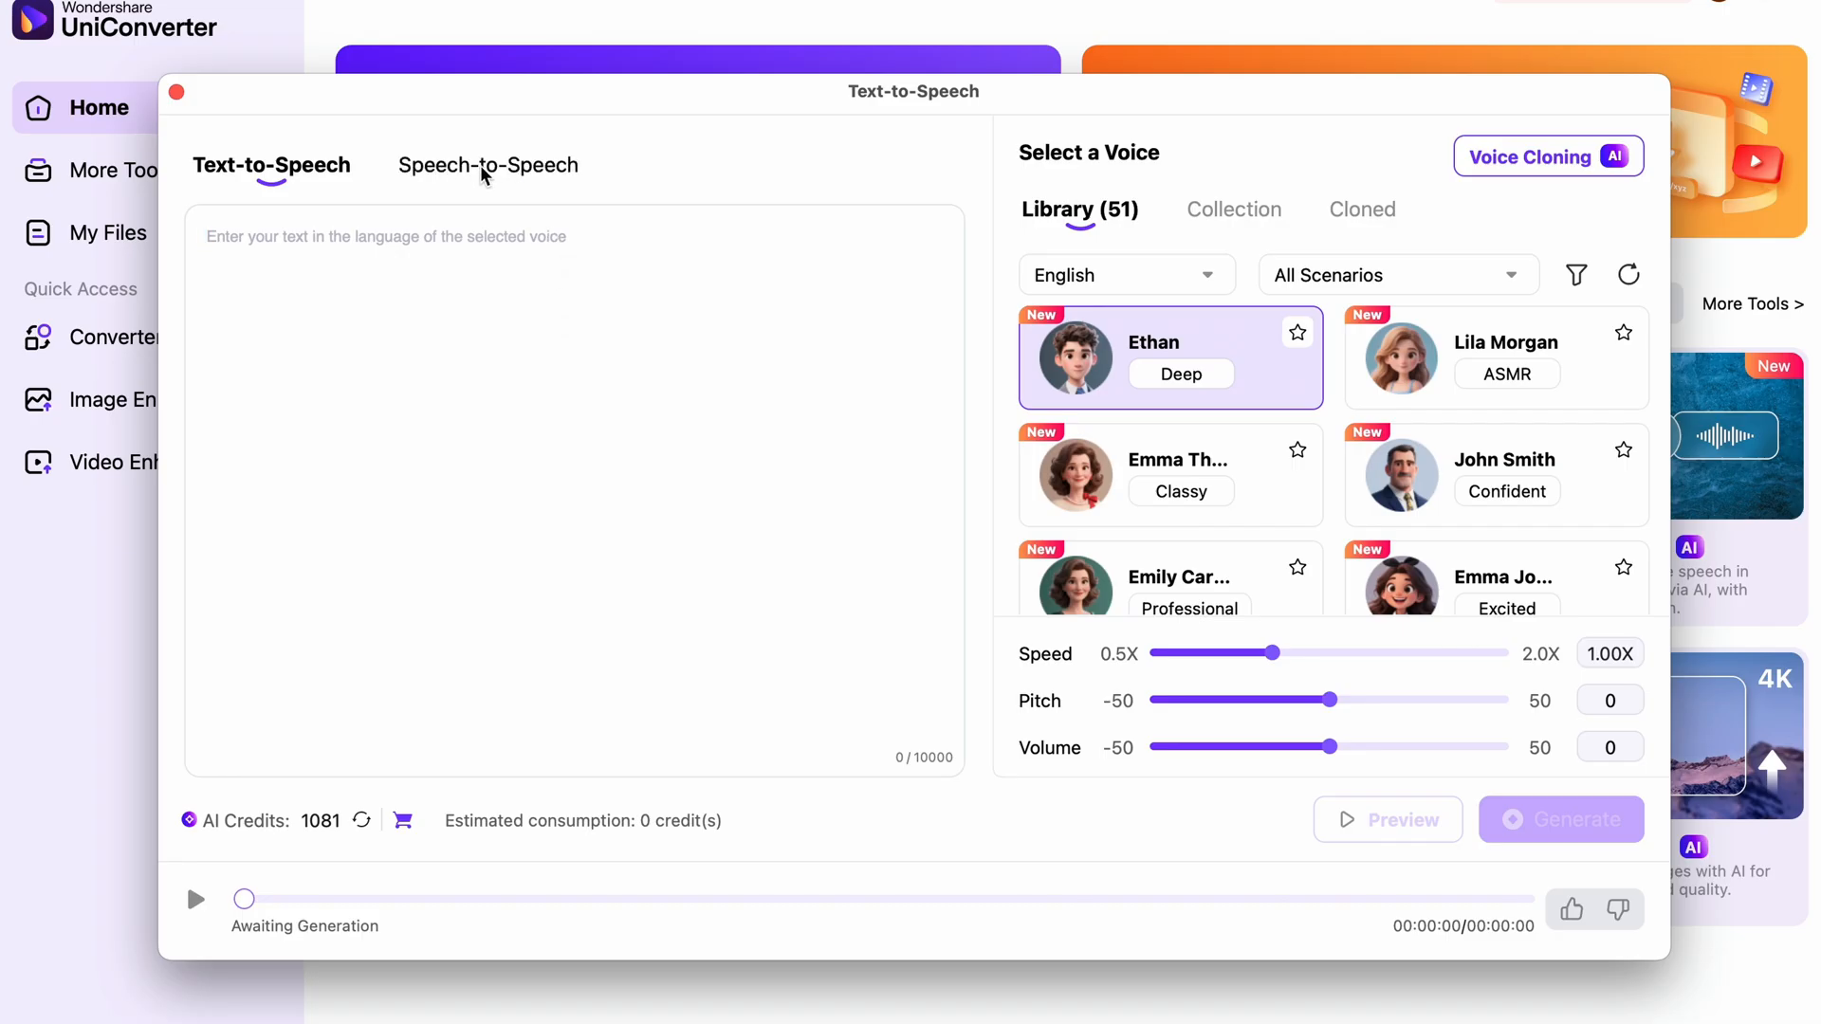
click(487, 165)
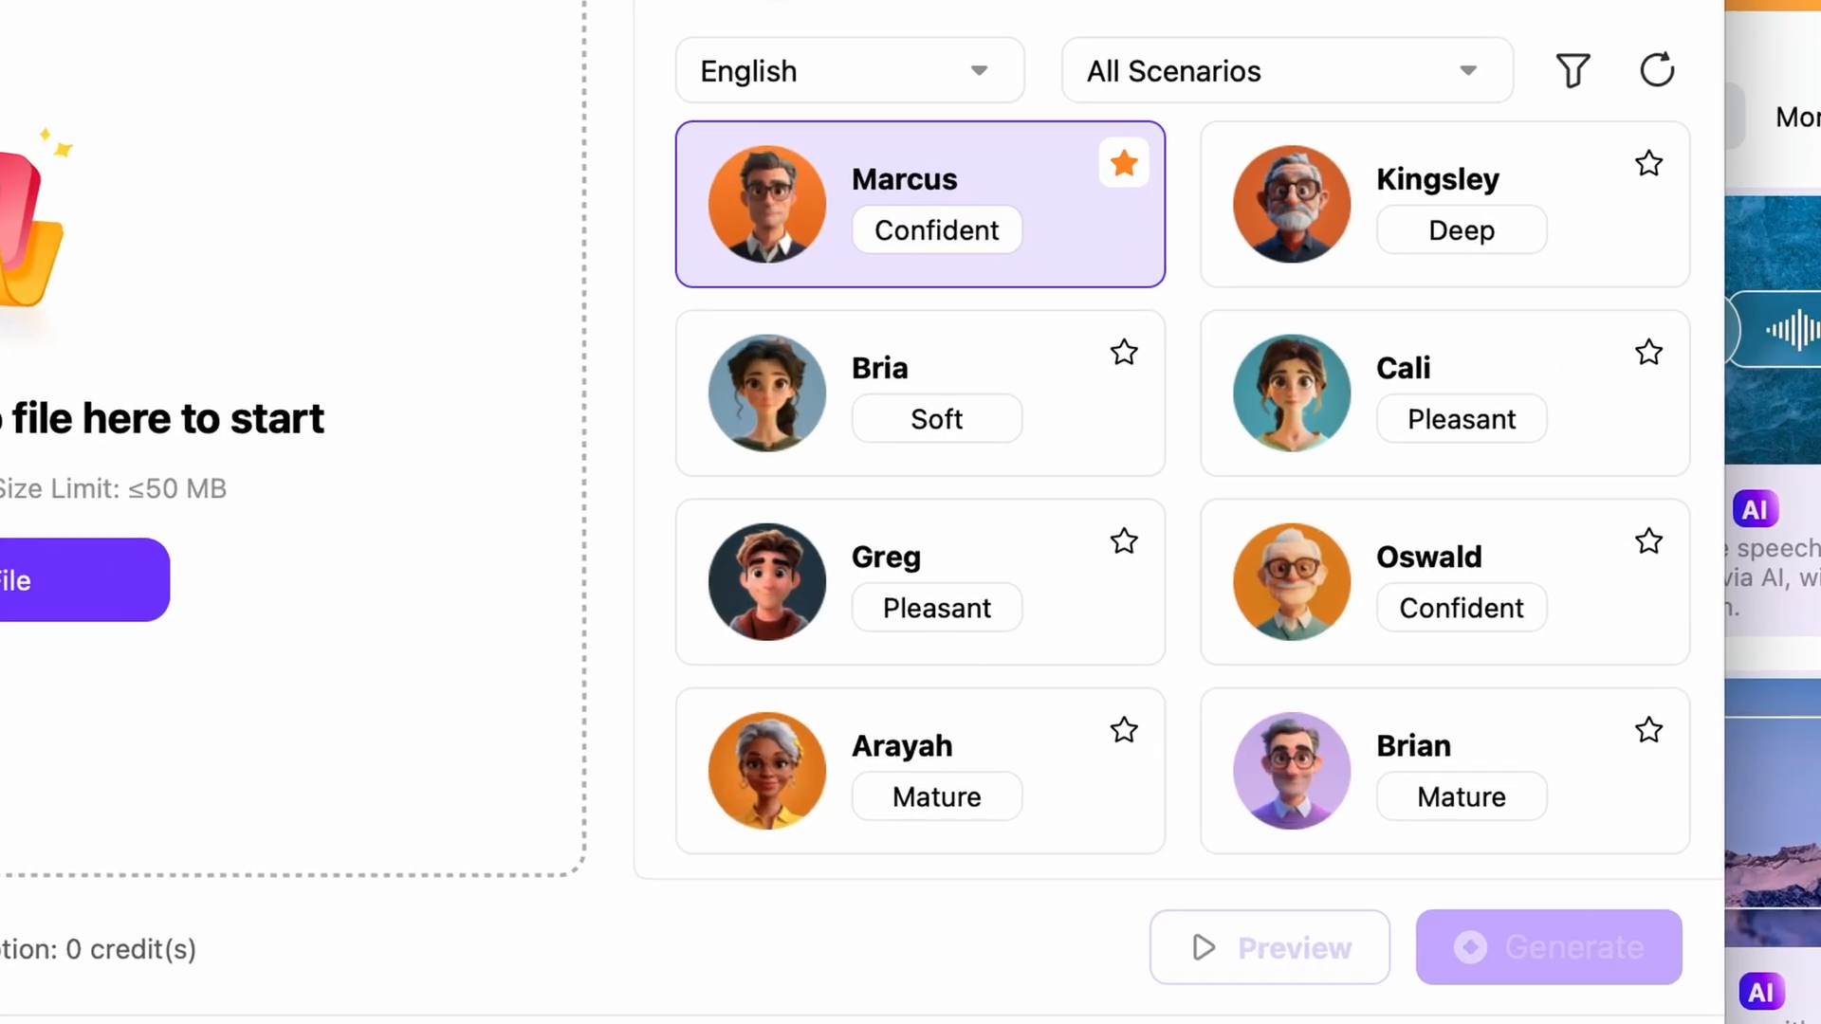
mouse_move(618, 32)
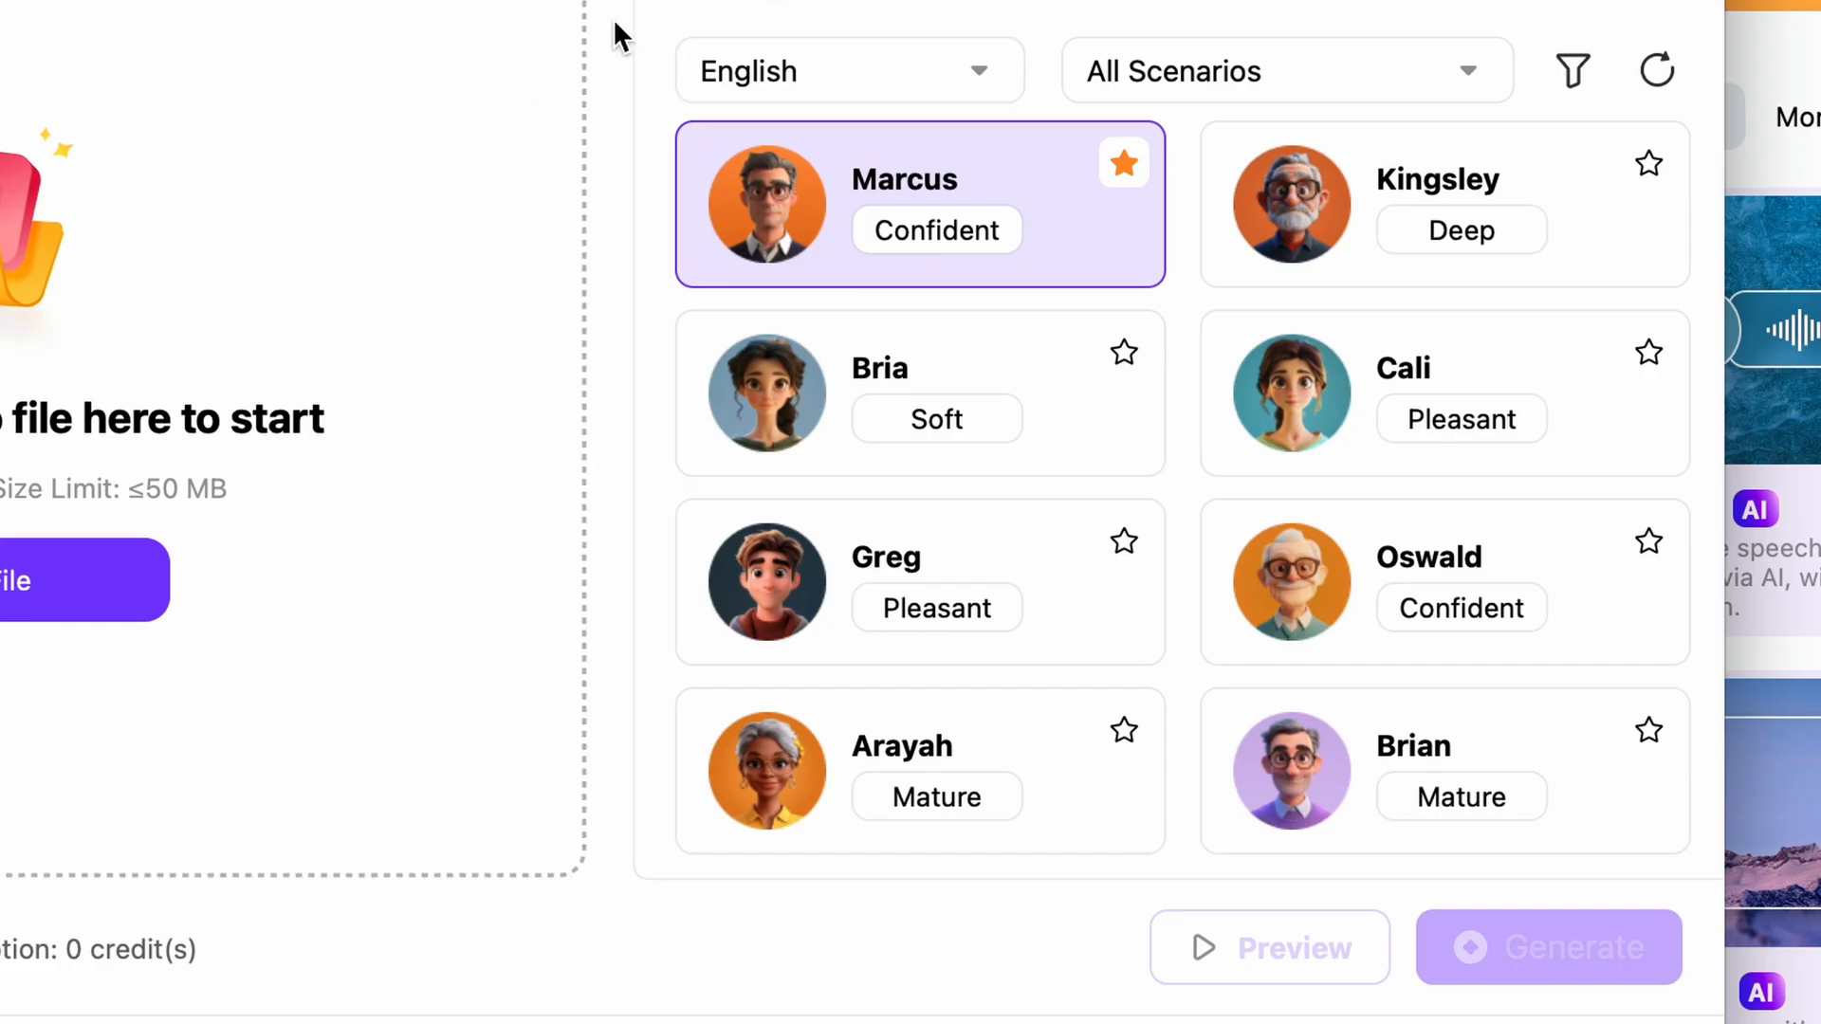
scroll(down, 3)
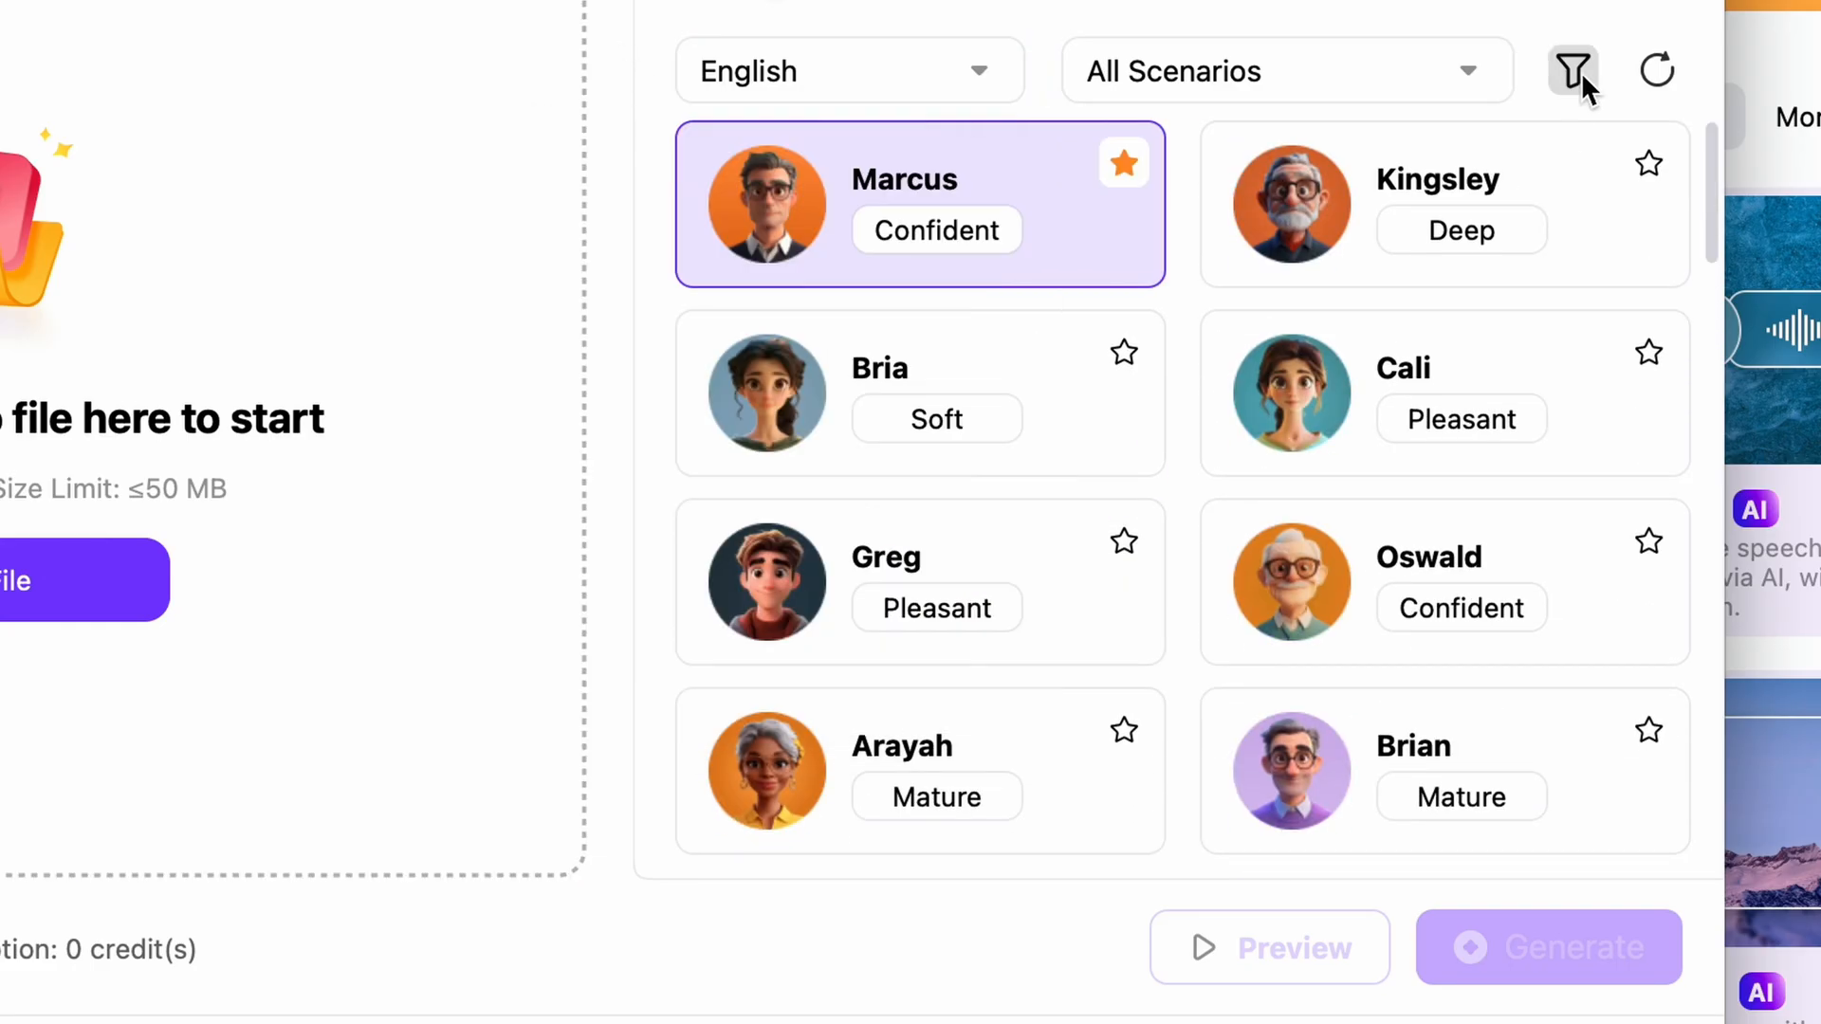
click(1284, 70)
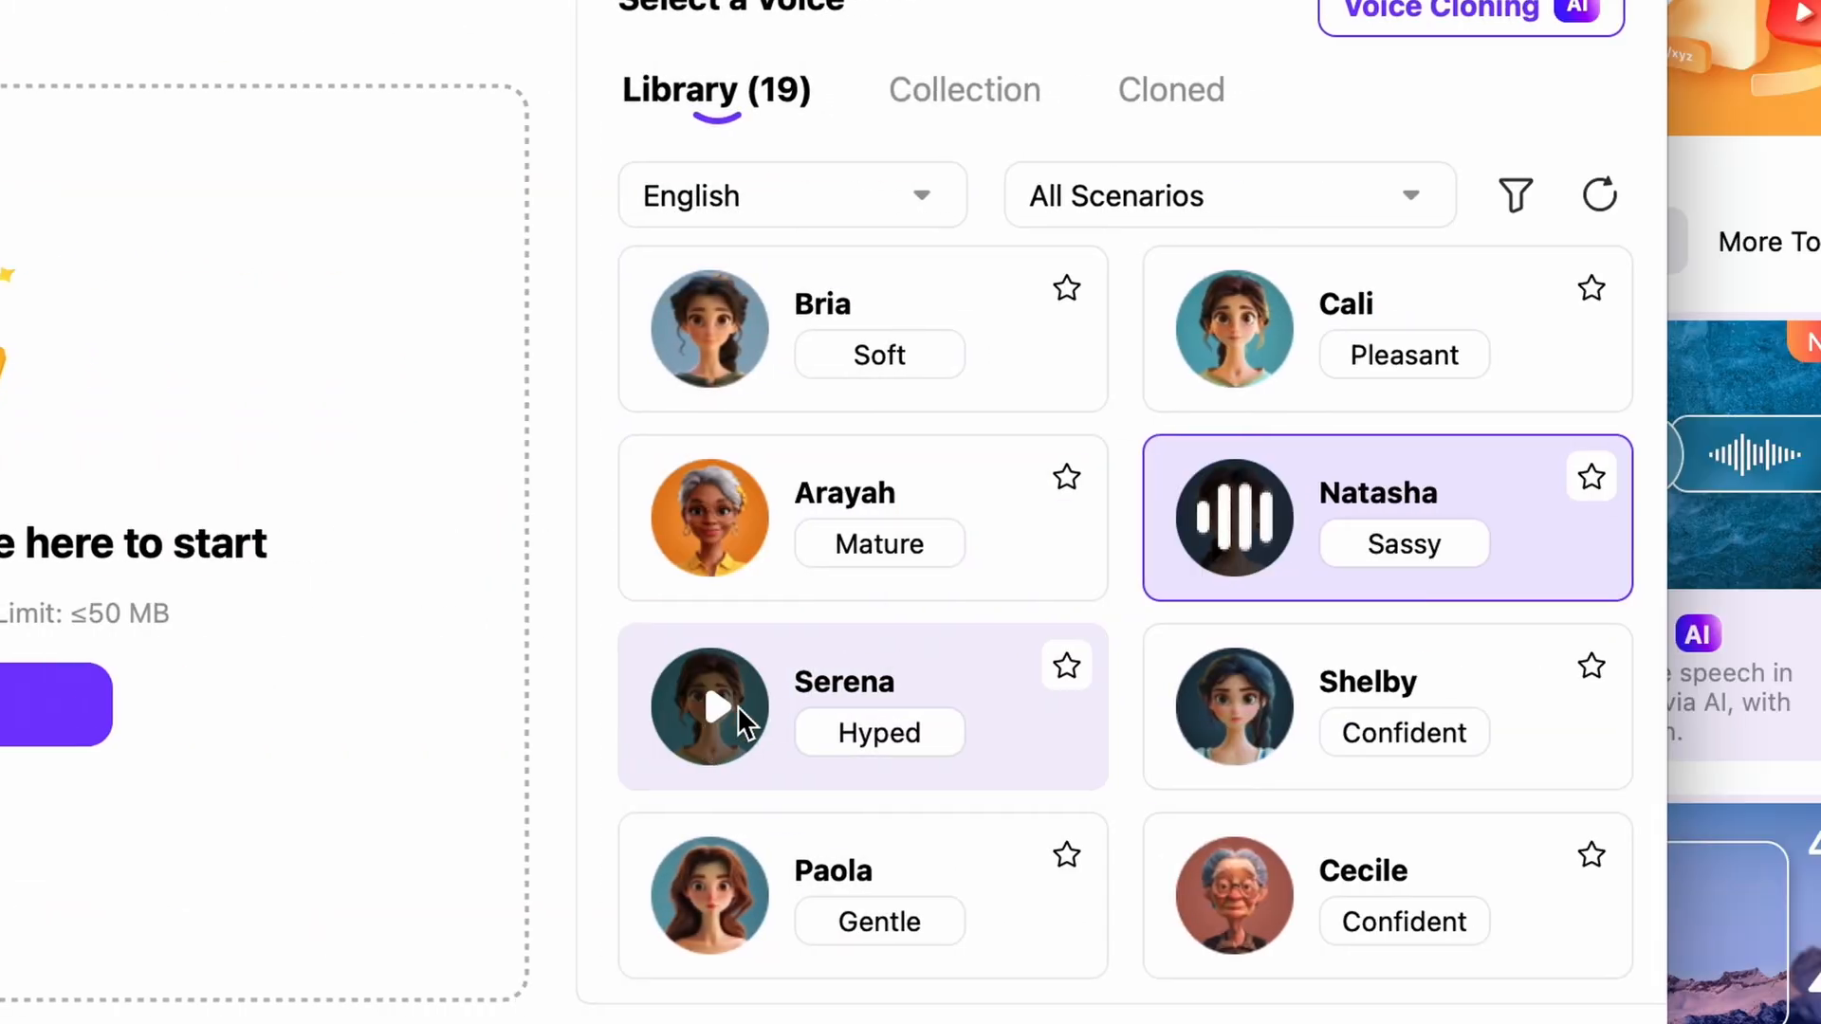
click(710, 707)
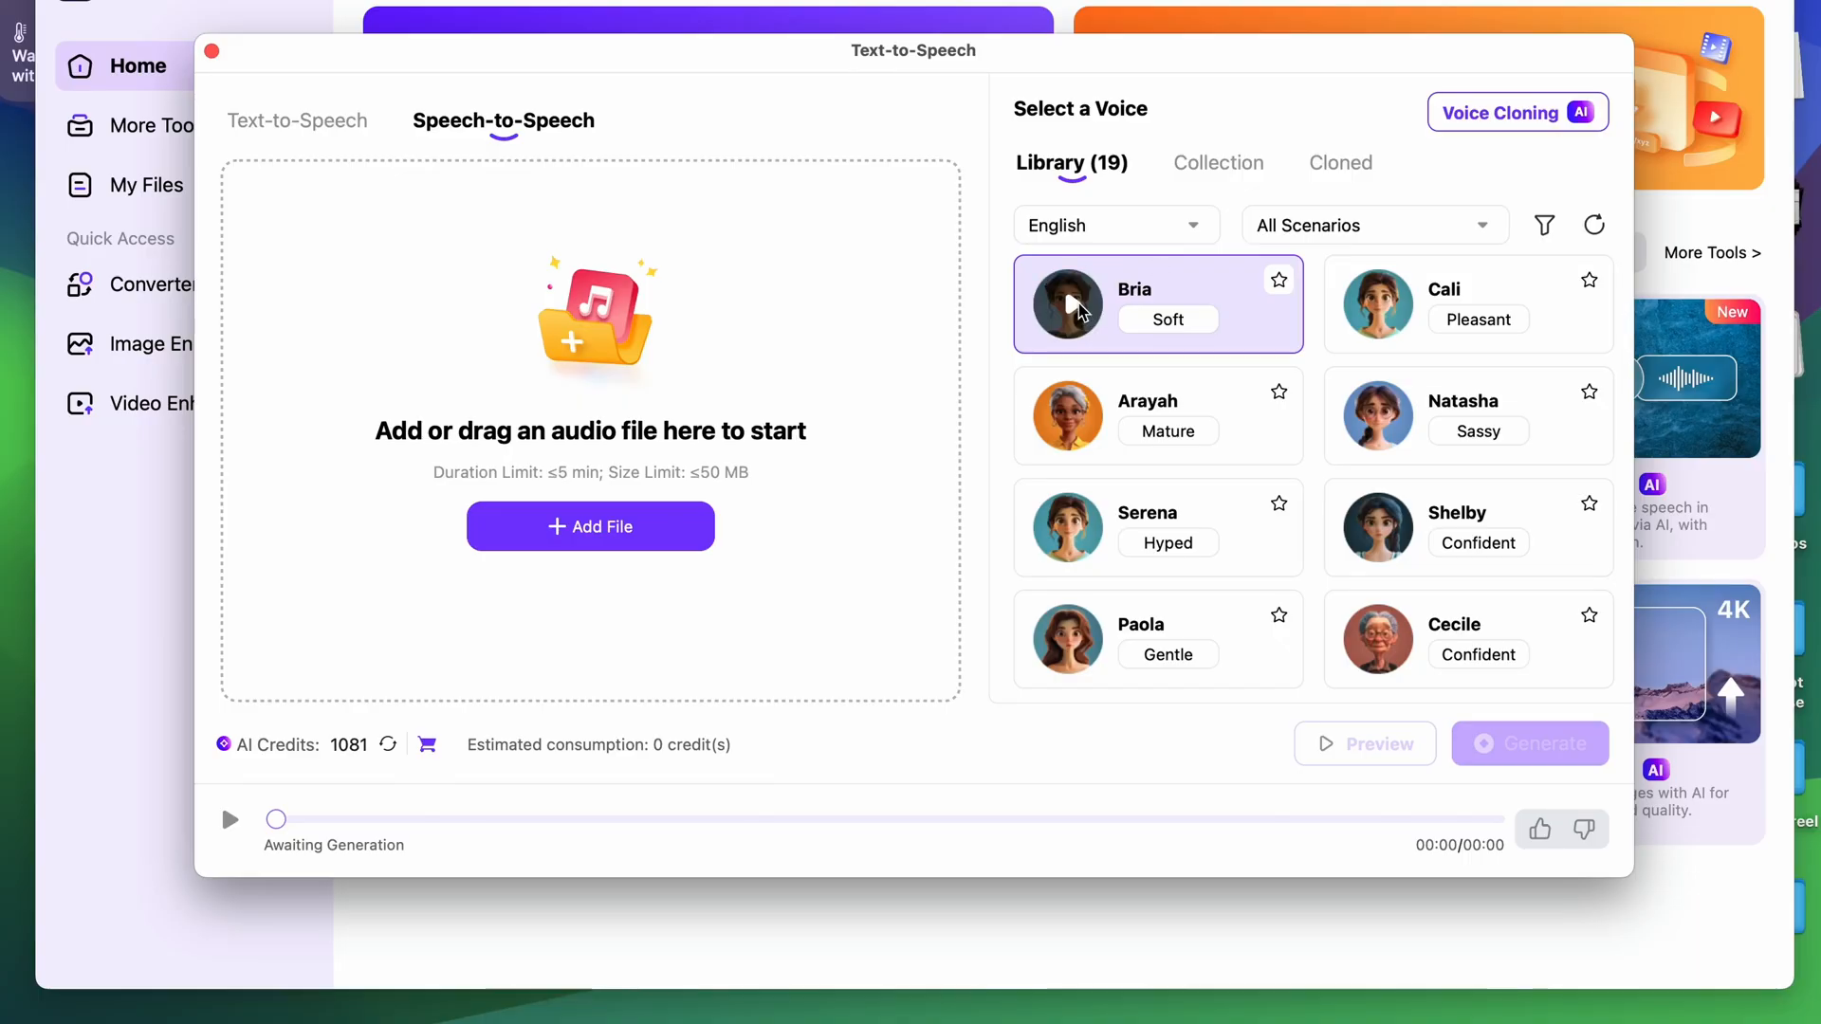
- Load the voiceover mp3 and generate the converted speech in Natasha's voice
click(1067, 303)
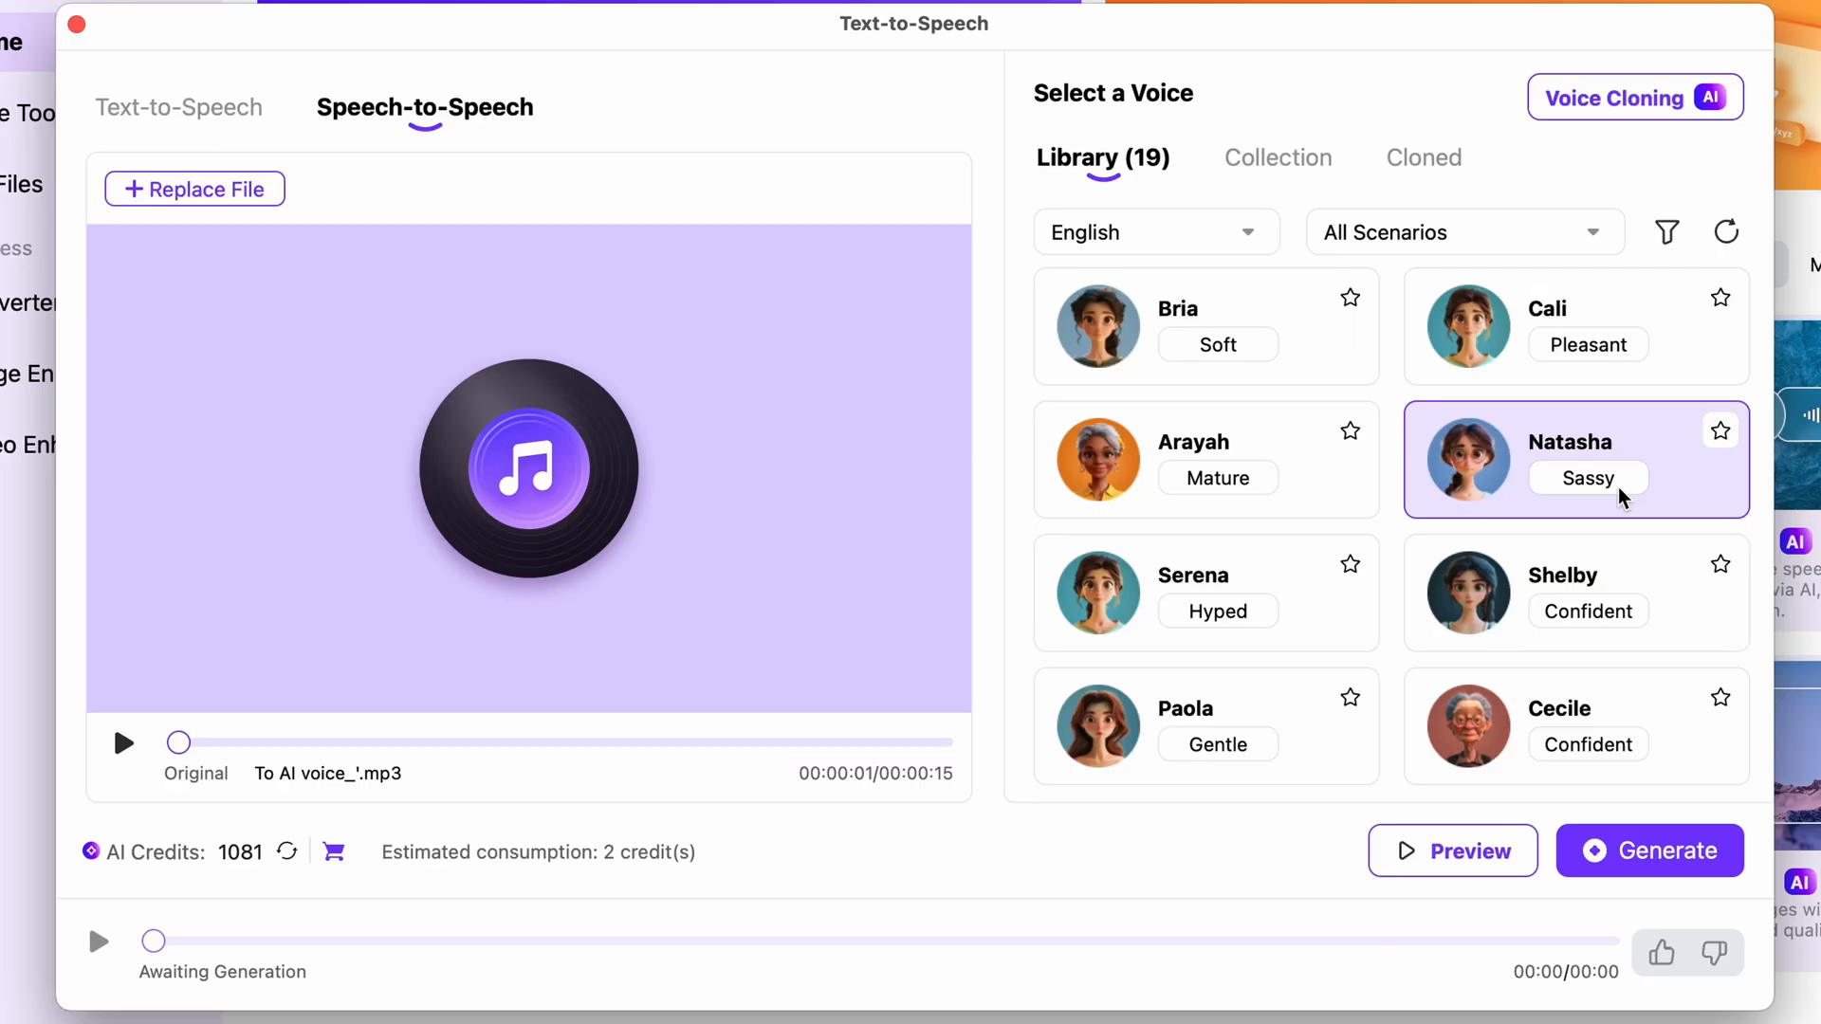
click(1648, 851)
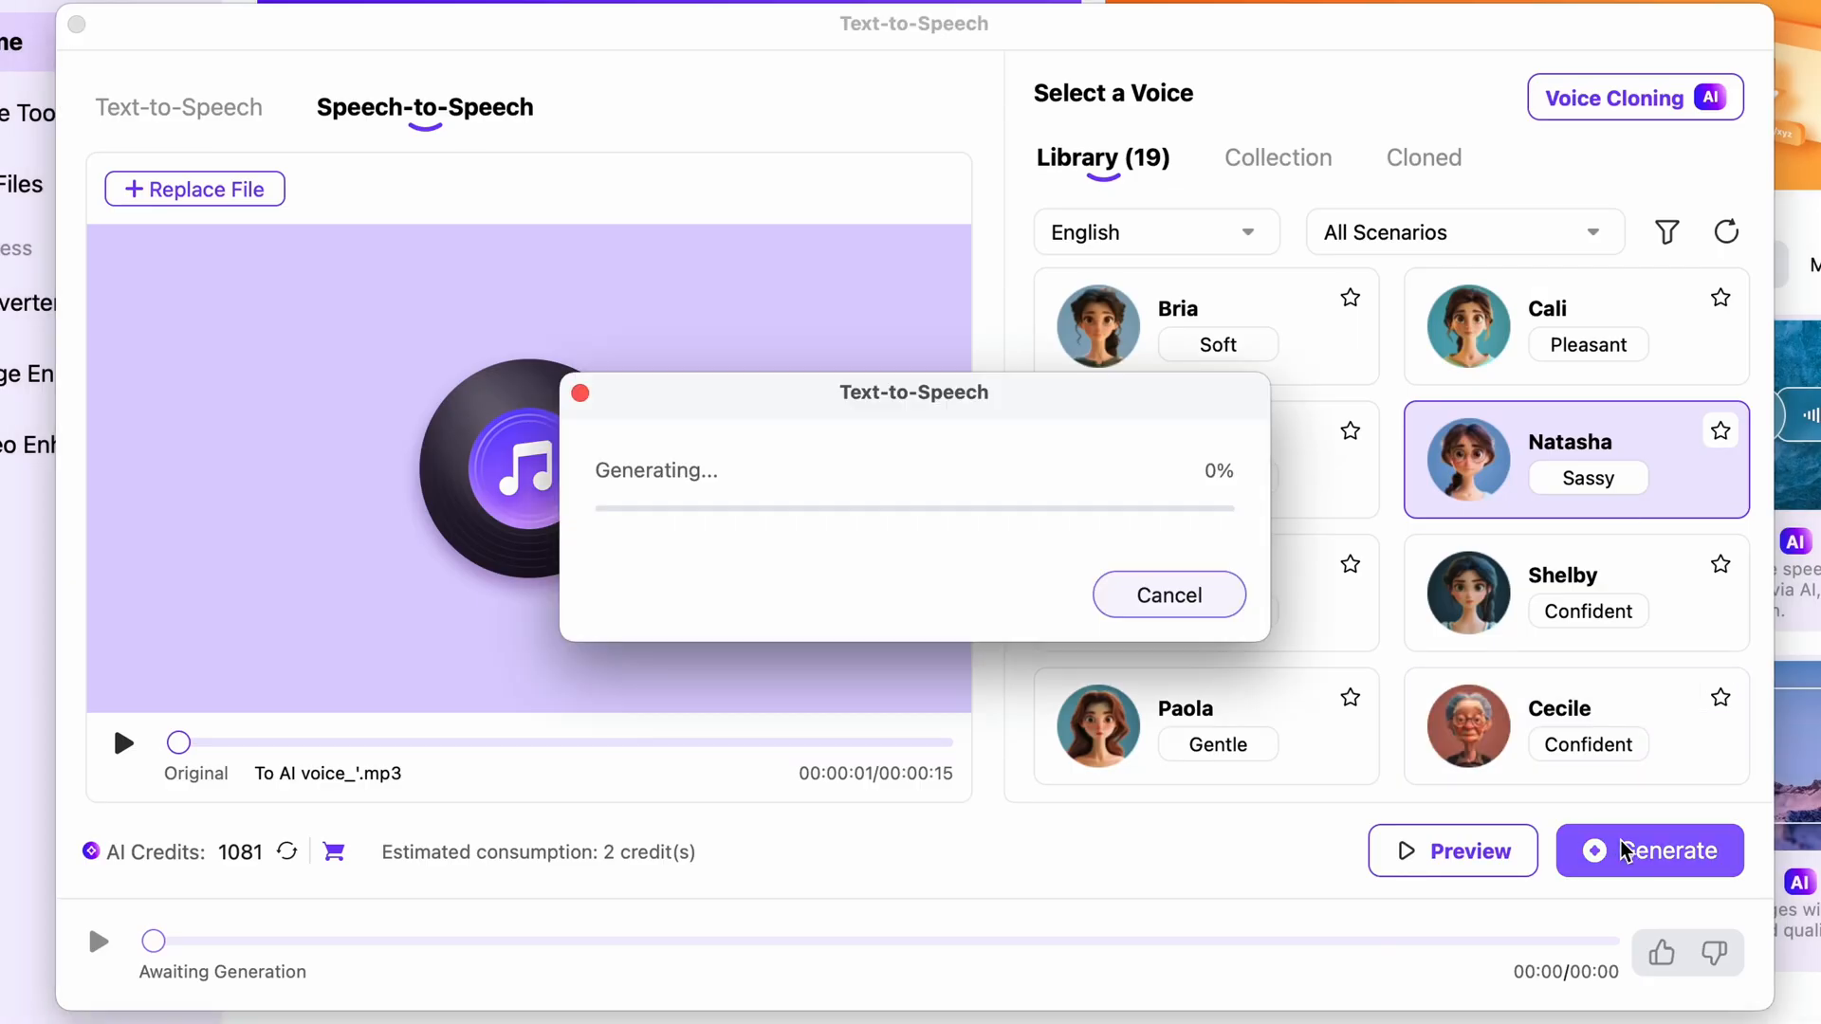